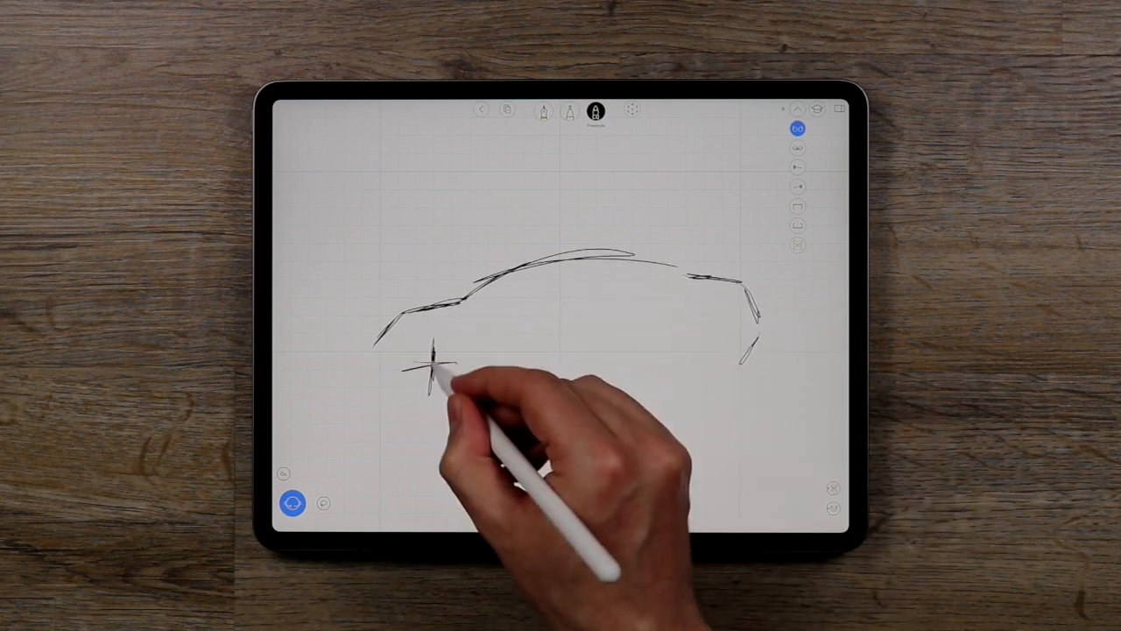
# Step: Add another horizontal freehand stroke to the car profile sketch
pyautogui.moveTo(429, 377); pyautogui.dragTo(692, 377)
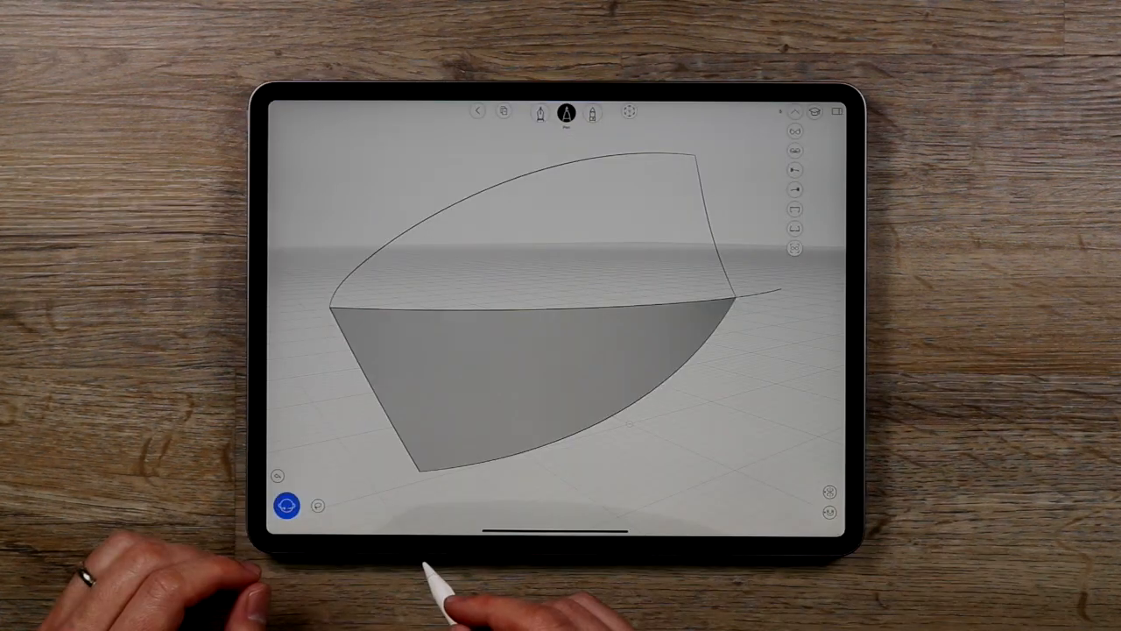
# Step: Select the grey surface patch to show its transform gizmo and dimensions
pyautogui.click(549, 383)
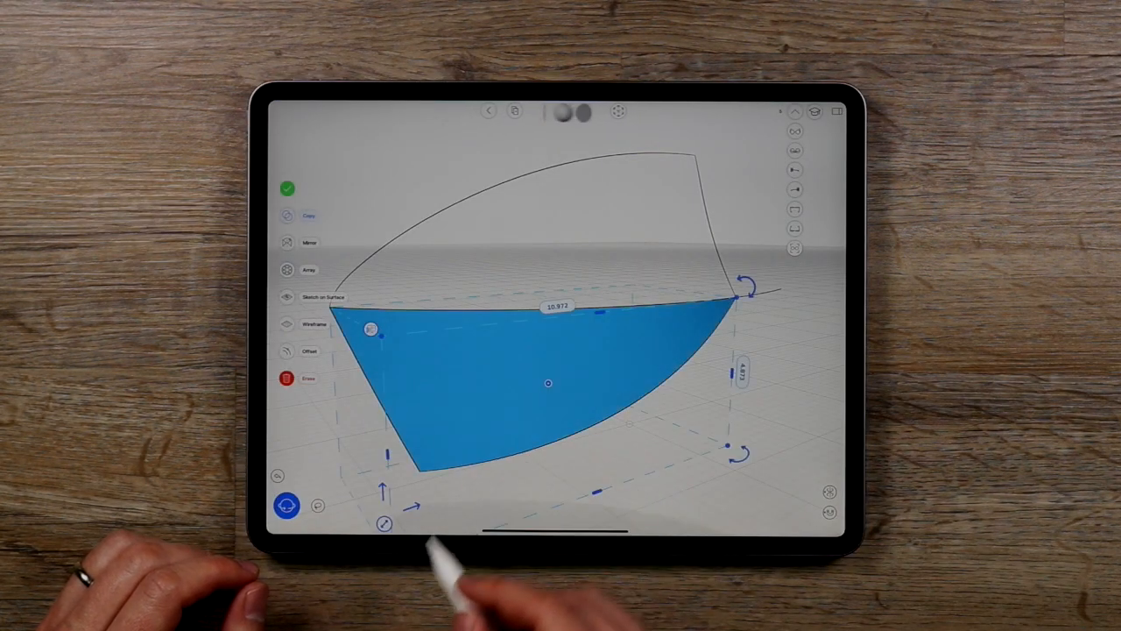